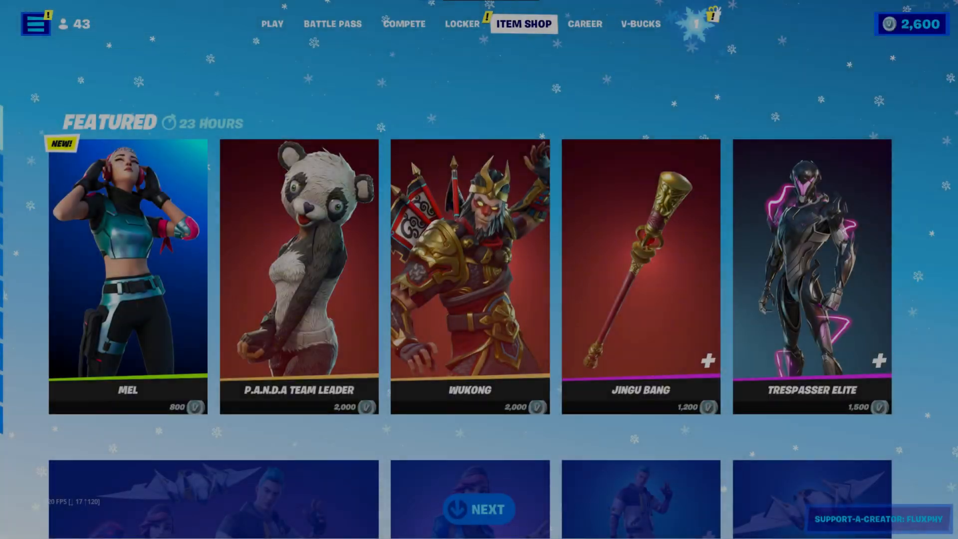
Enter the creator code in Support-A-Creator and accept it.
left_click(878, 520)
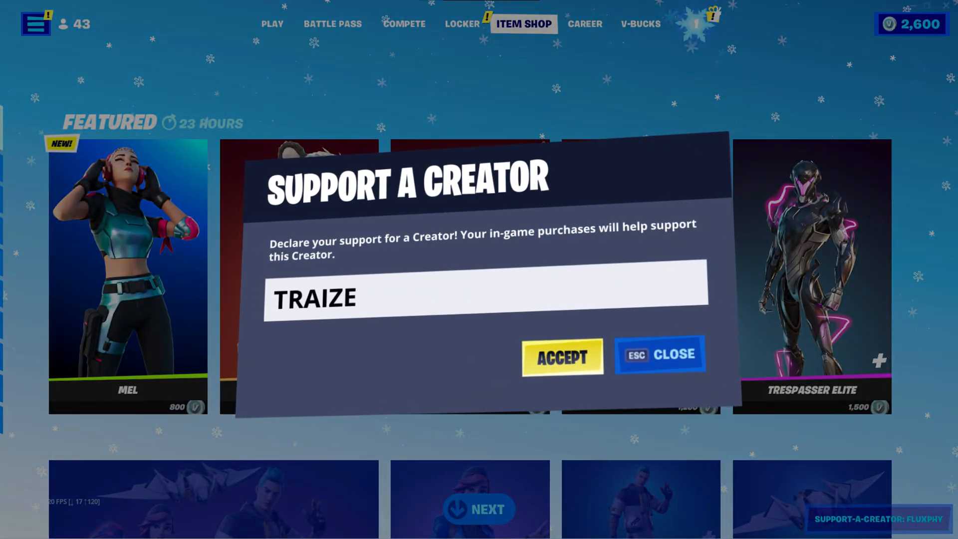
type("R")
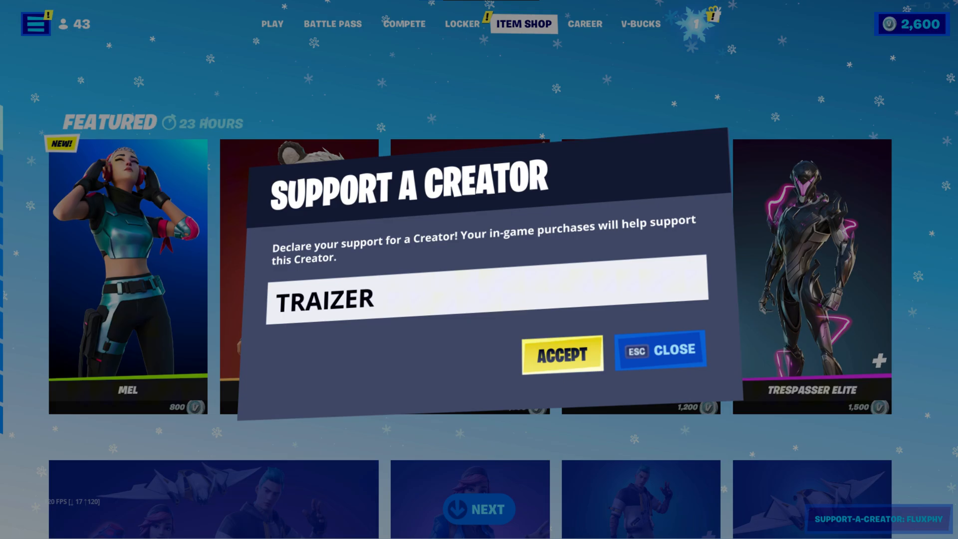
left_click(560, 353)
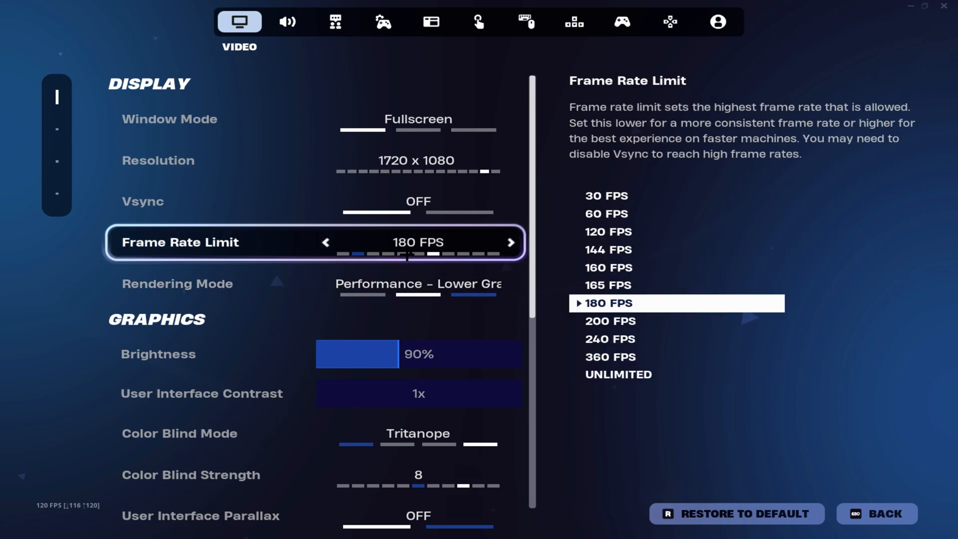
Move from the 180 FPS frame rate limit down to the rendering mode option.
key("down")
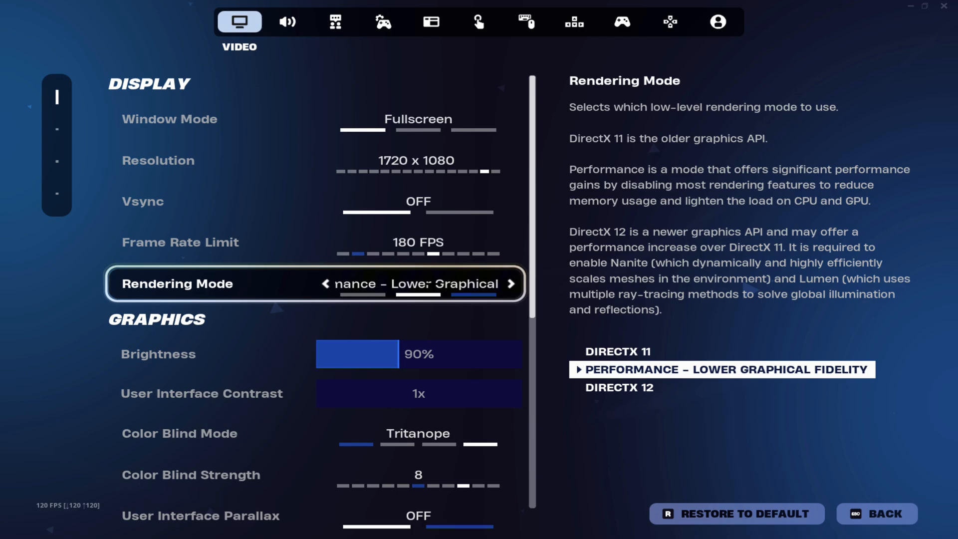
scroll("down", 3)
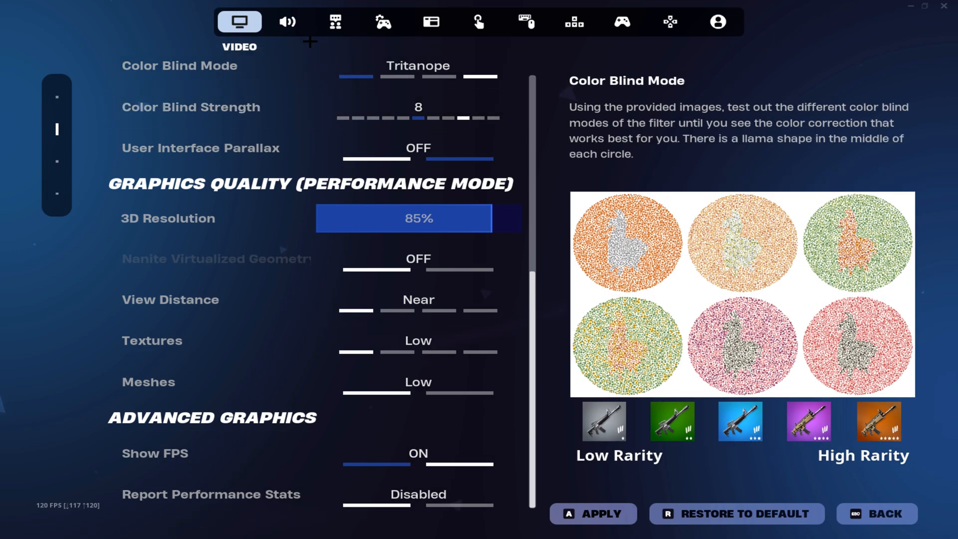
Switch to the Audio settings for low sound quality, 3D headphones and background audio off.
left_click(287, 21)
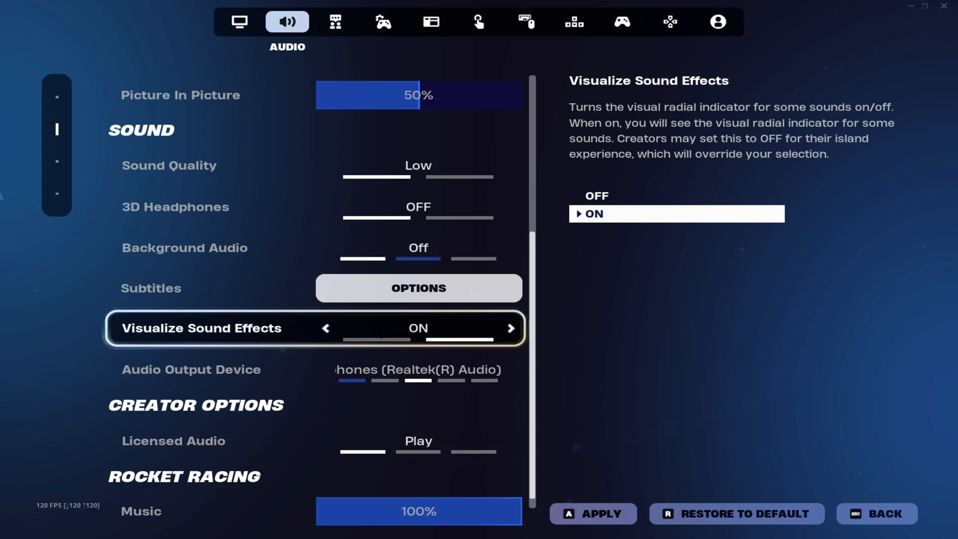
left_click(383, 22)
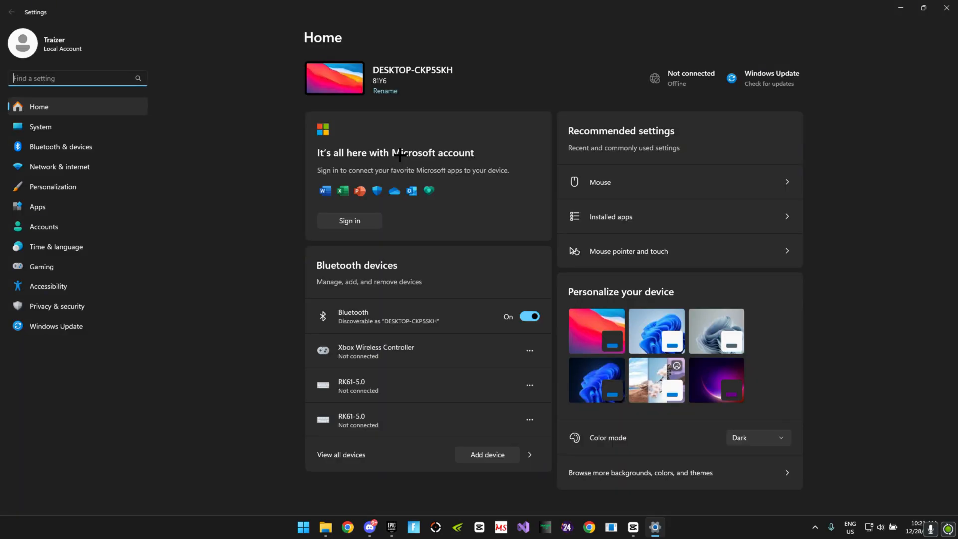
Go to the Gaming section of Windows Settings where Game Mode is on.
left_click(41, 266)
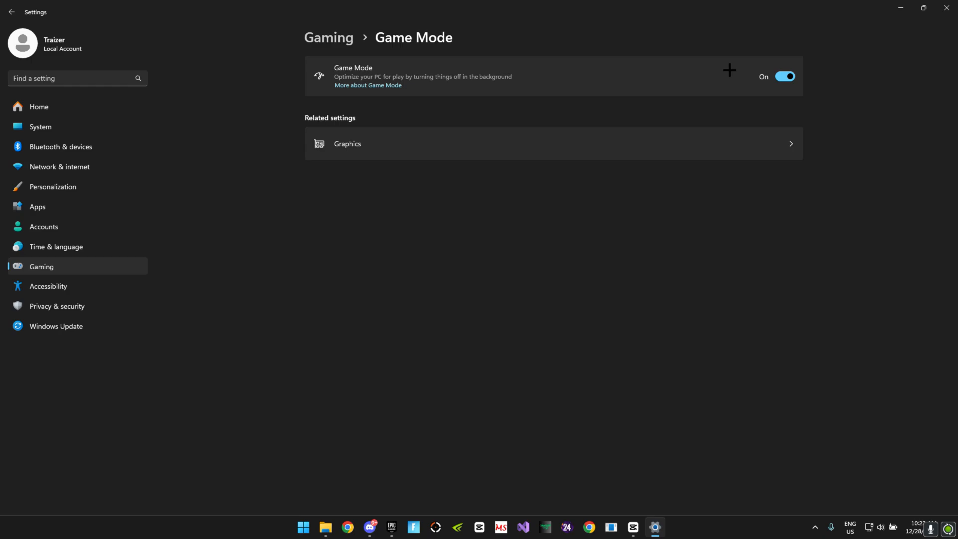
mouse_move(522, 158)
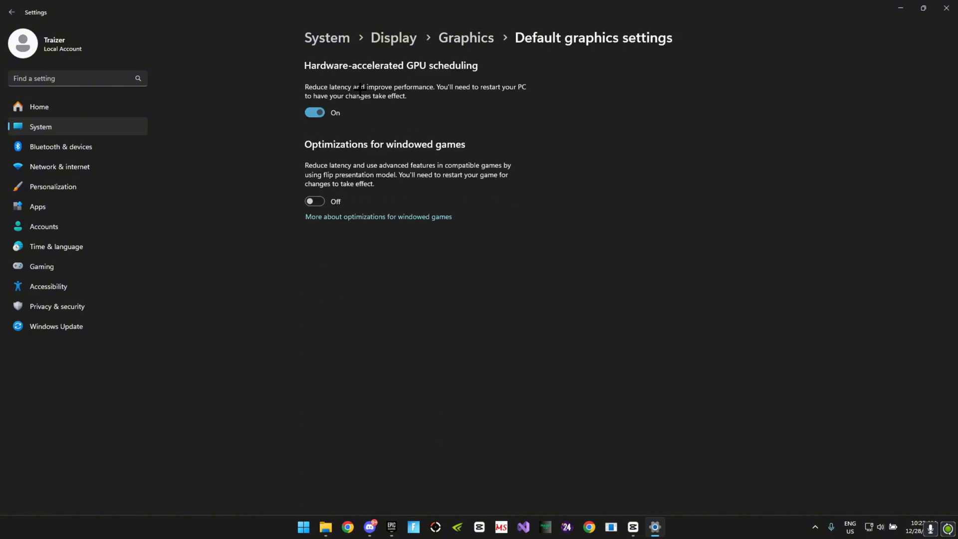
mouse_move(330, 89)
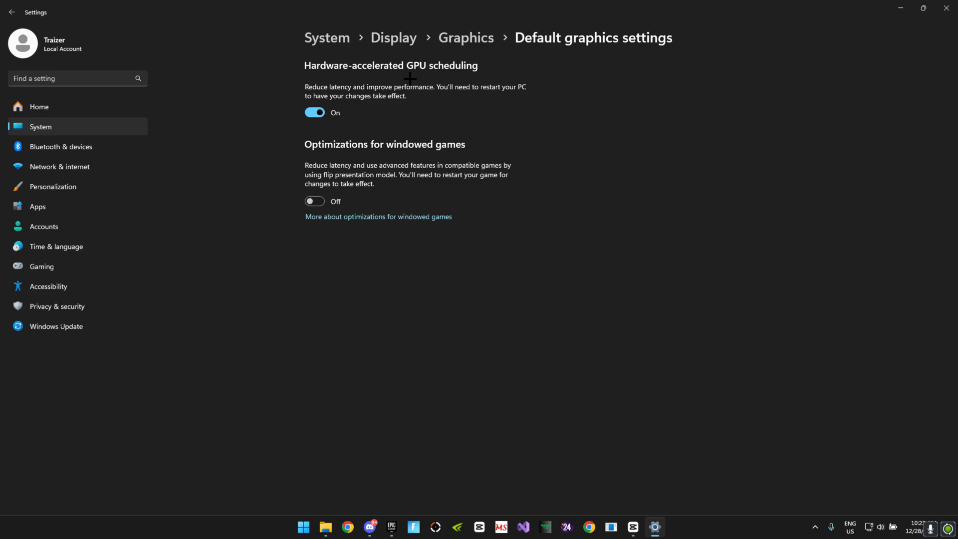
mouse_move(423, 89)
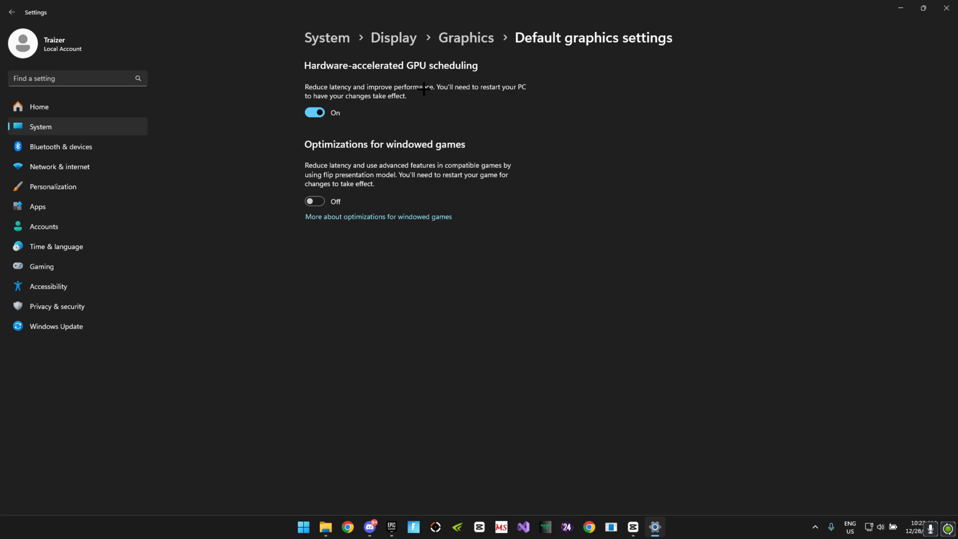
mouse_move(414, 114)
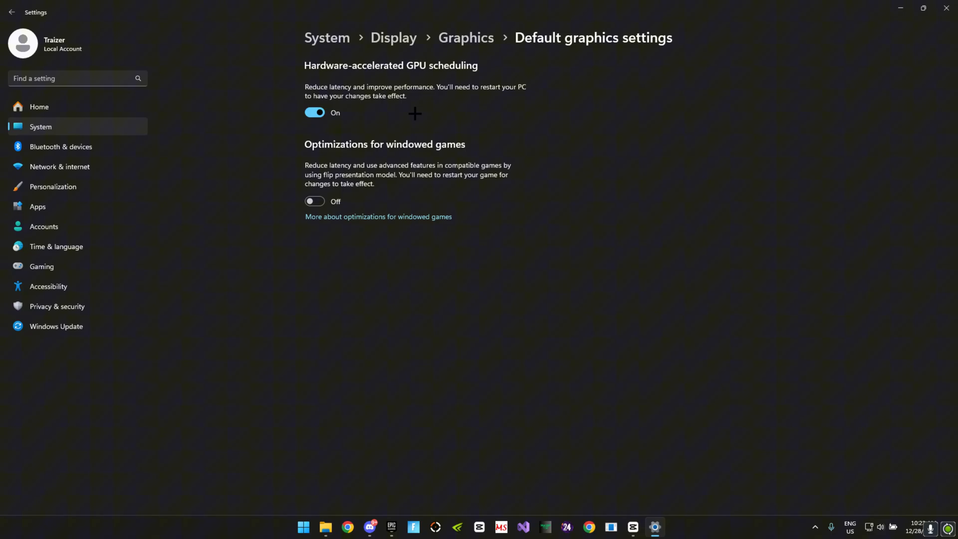
Bring the Traizer Optimization Pack folder forward and go into its subfolder.
left_click(324, 531)
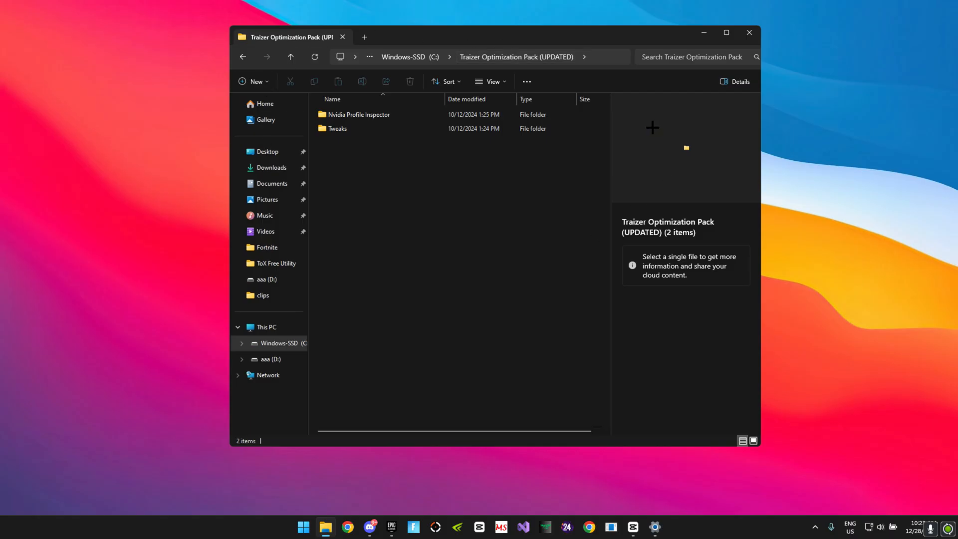
mouse_move(490, 81)
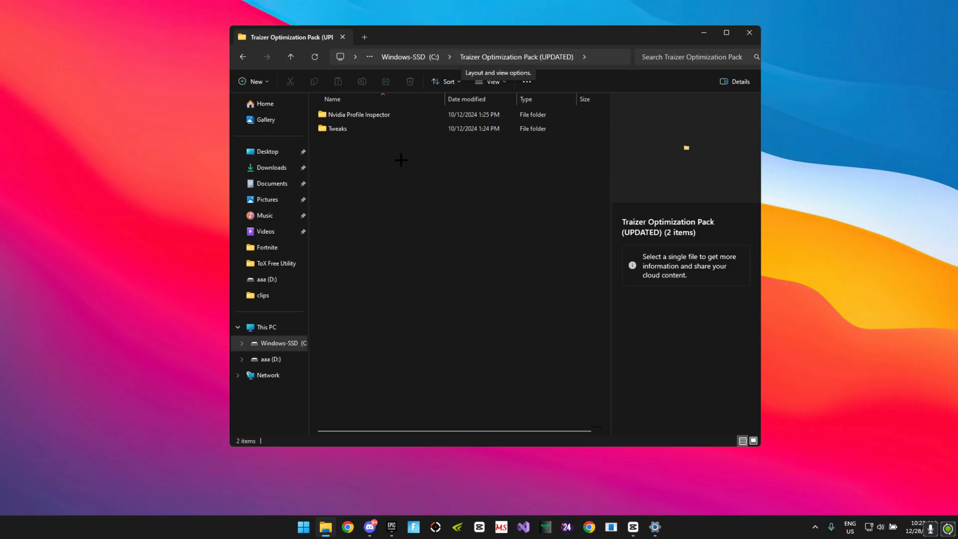
double_click(337, 128)
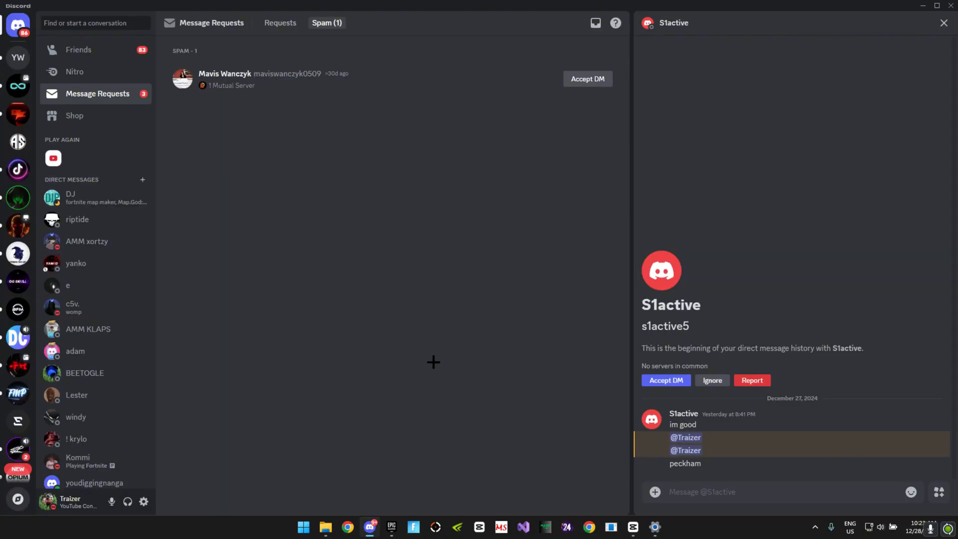
left_click(17, 499)
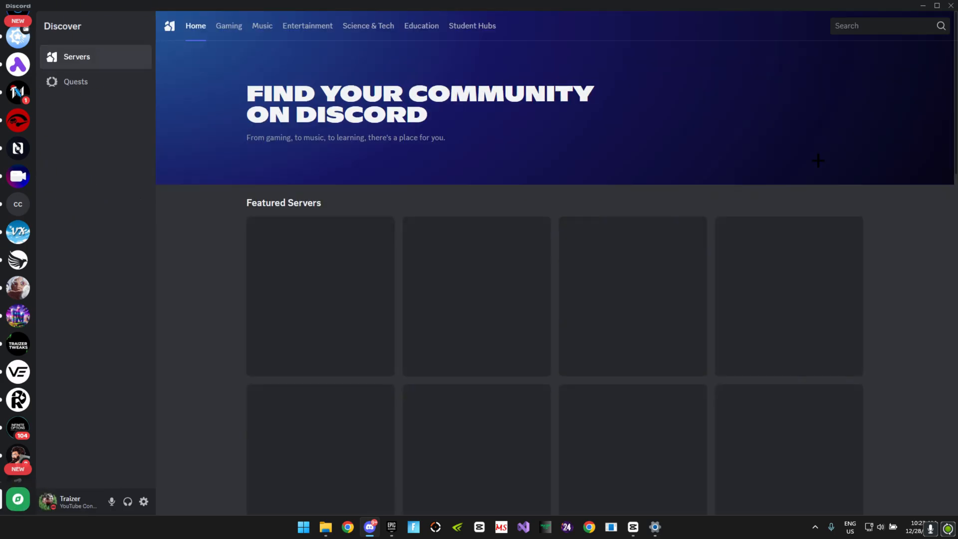
type("traiz")
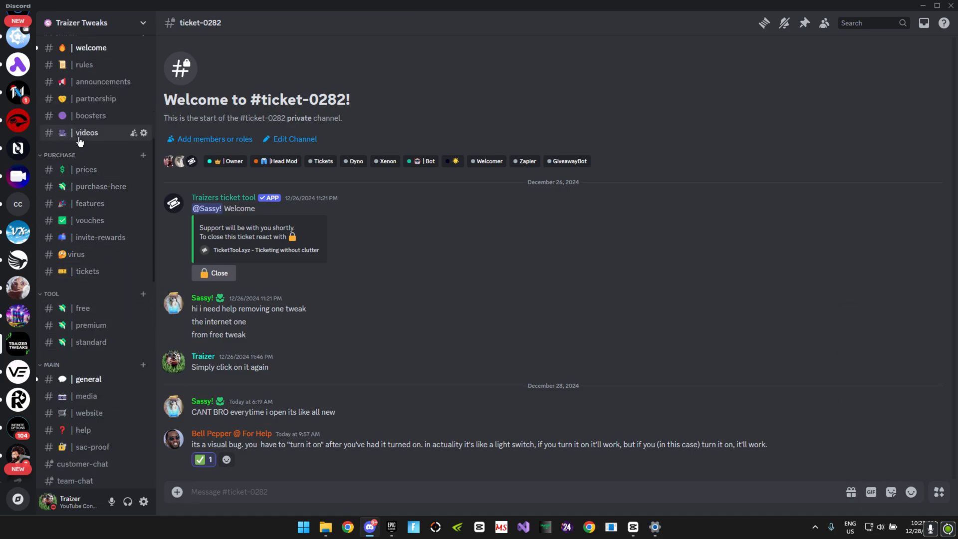
left_click(87, 133)
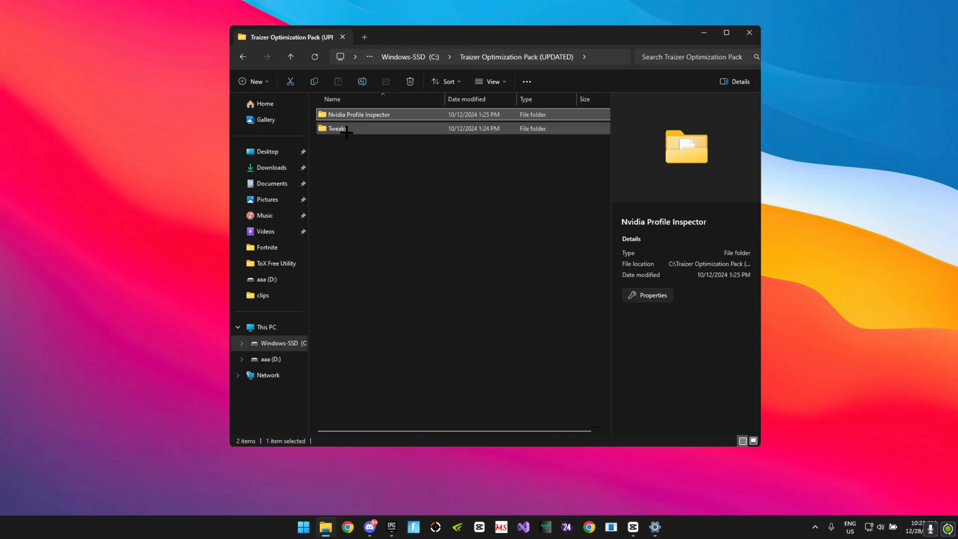
Open the Tweaks folder and select all of its files.
double_click(337, 128)
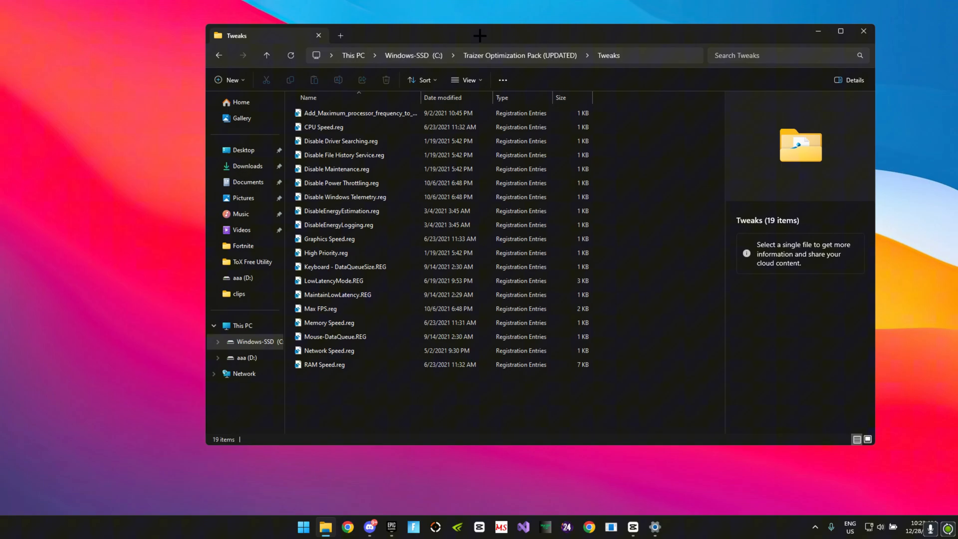
key("ctrl+a")
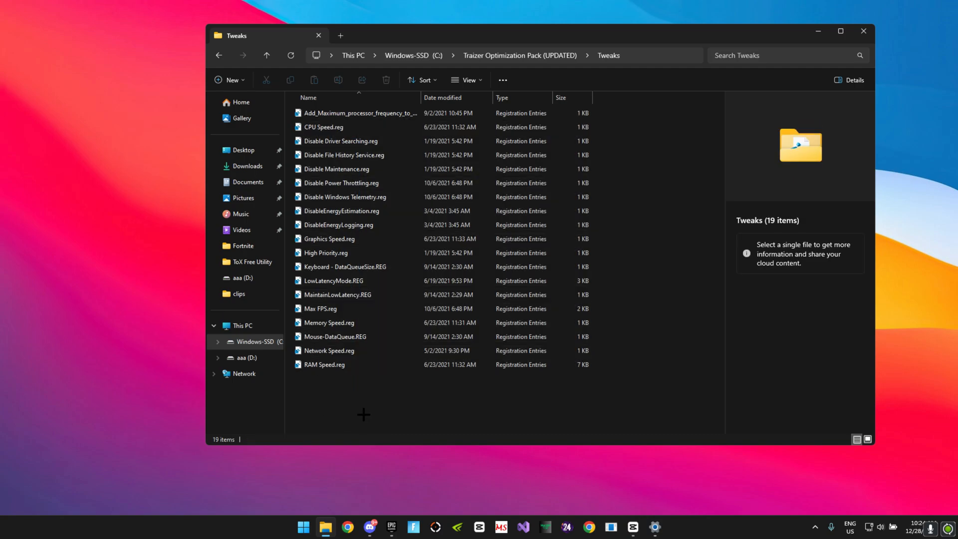
left_click(653, 527)
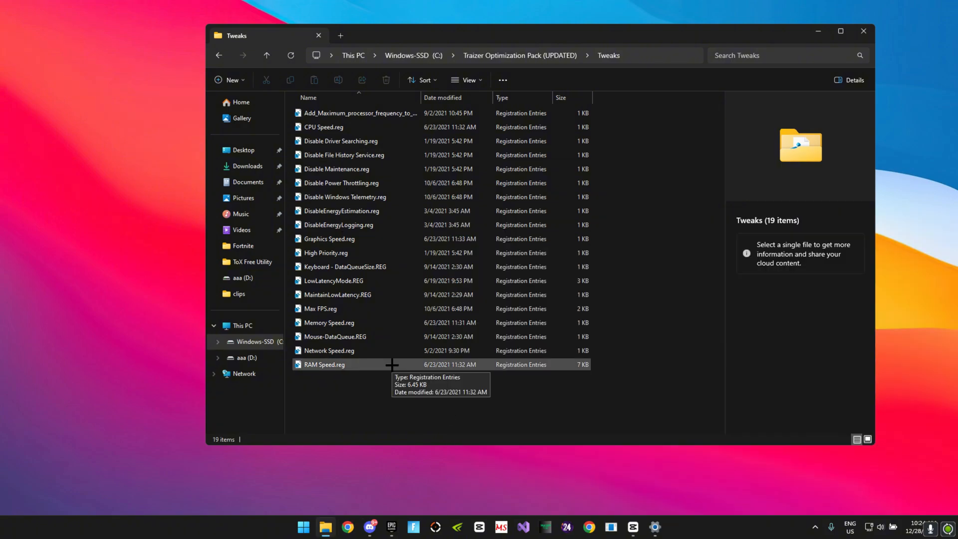
Run RAM Speed.reg and confirm the unverified-file security warning.
double_click(323, 364)
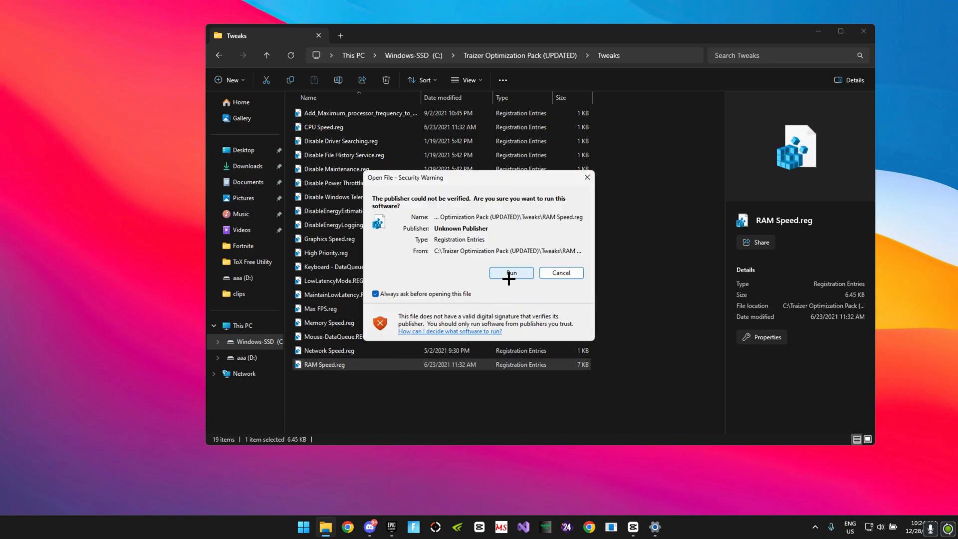
left_click(512, 272)
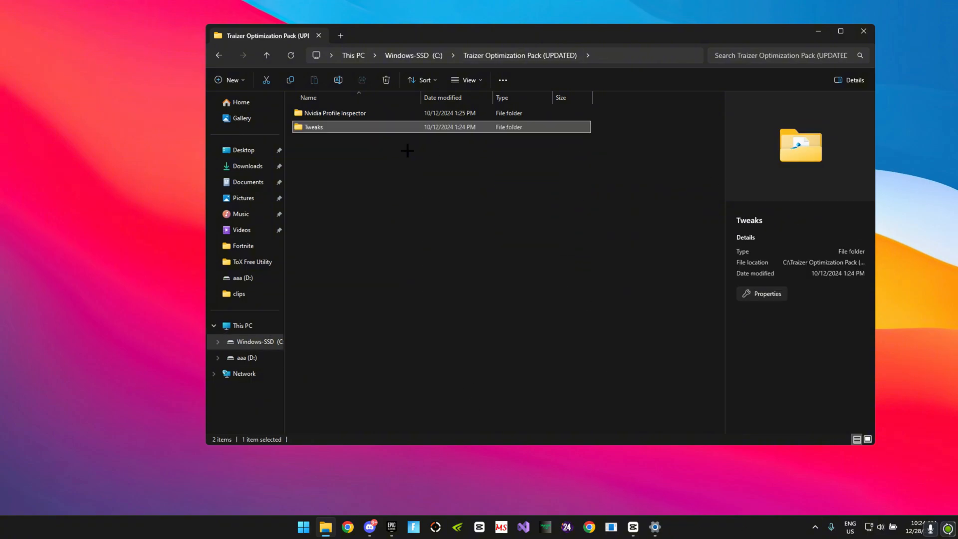
Open the Nvidia Profile Inspector folder and launch nvidiaProfileInspector.exe.
double_click(335, 113)
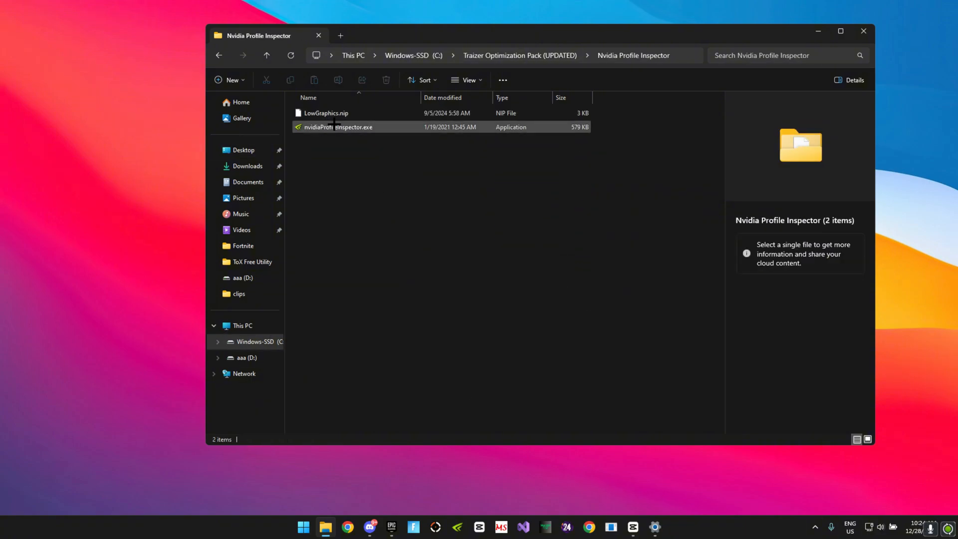
mouse_move(379, 128)
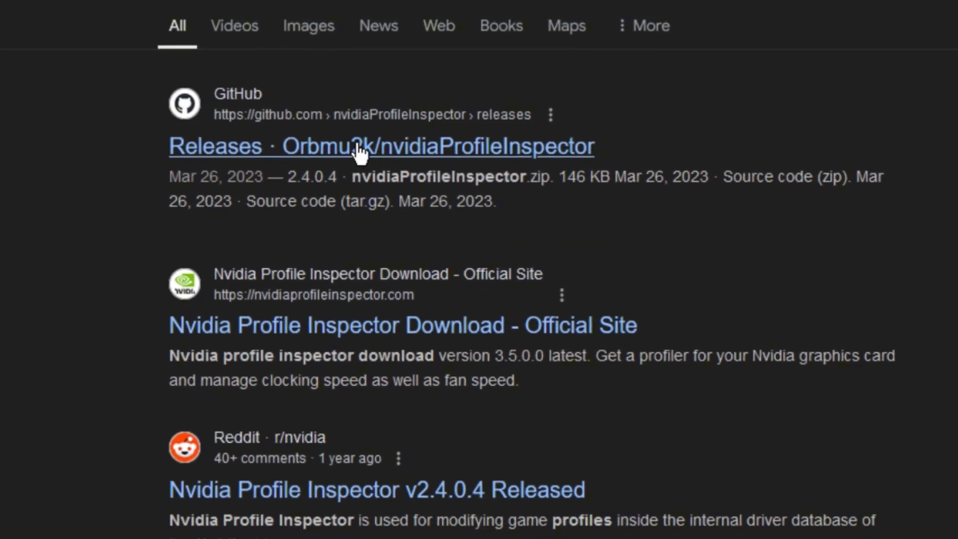
left_click(381, 146)
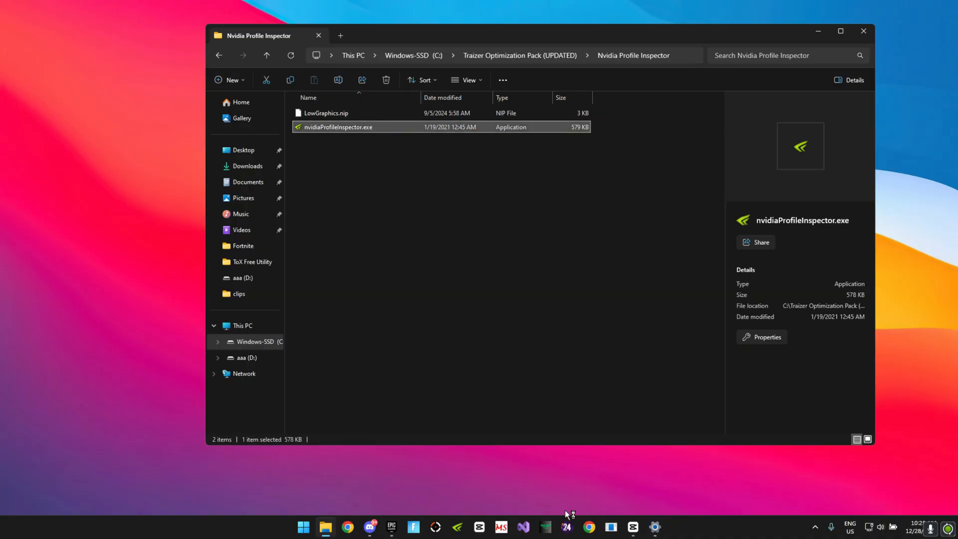
mouse_move(407, 230)
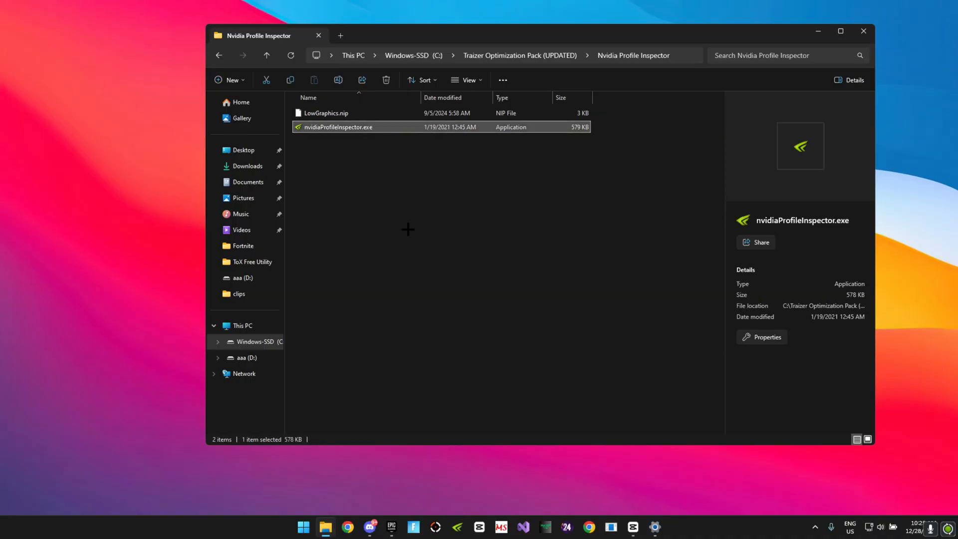
double_click(339, 126)
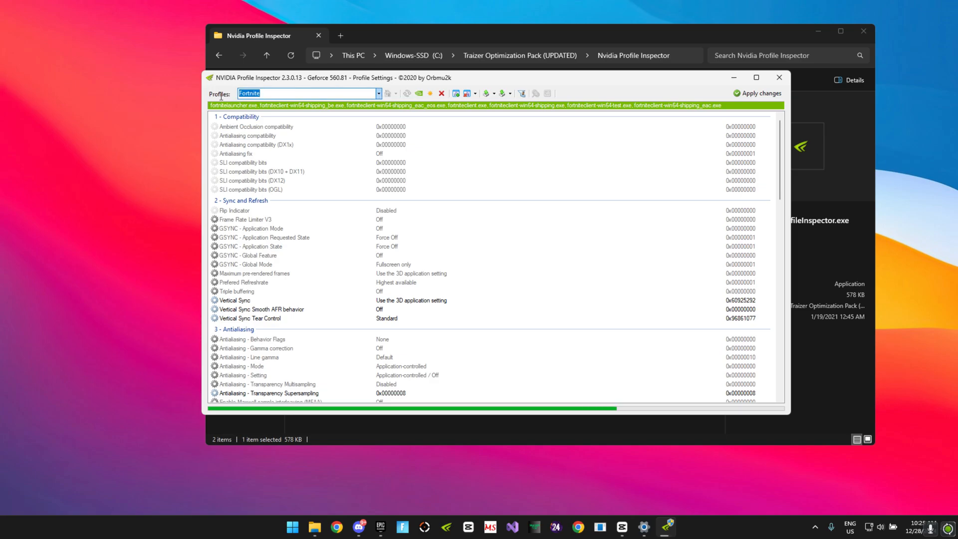
Select the Fortnite profile and import LowGraphics.nip into it from file.
type("fortn")
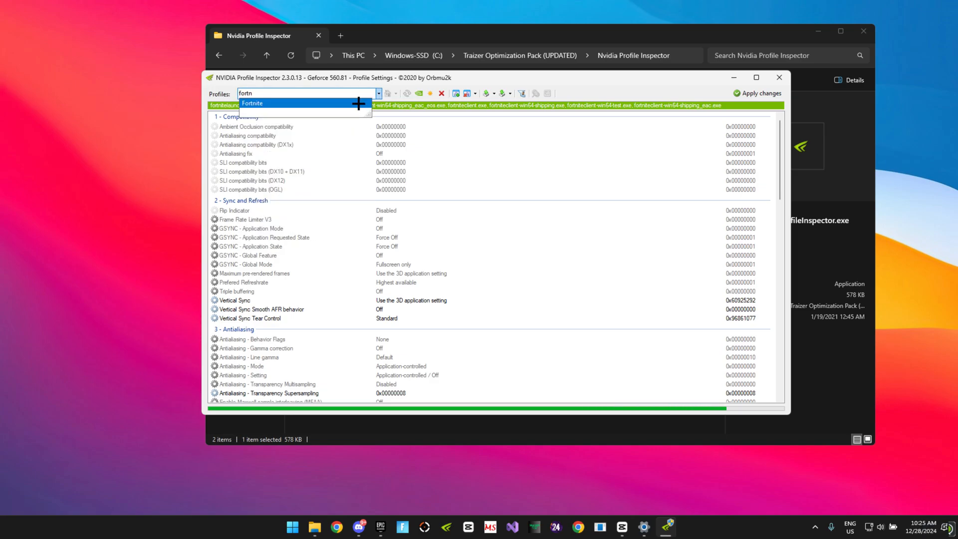
left_click(251, 103)
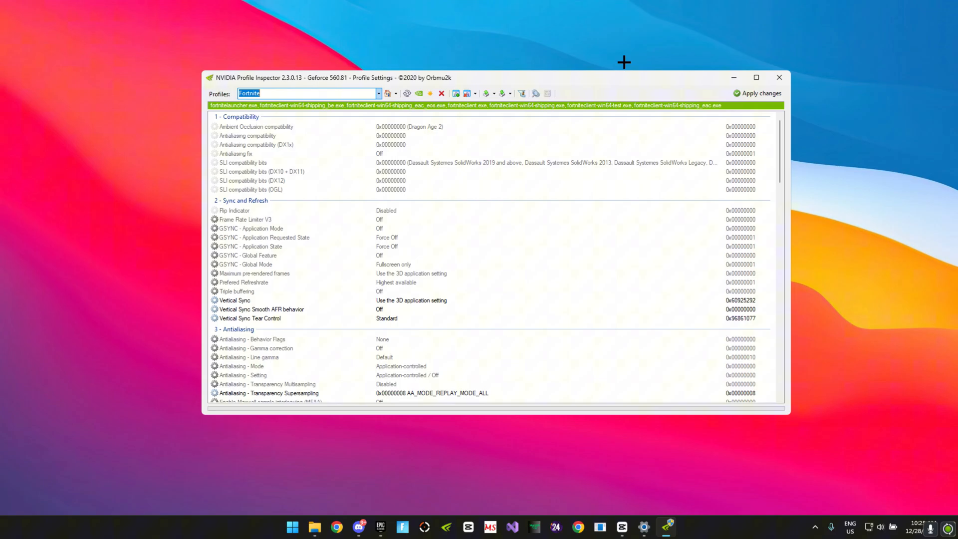
left_click(512, 72)
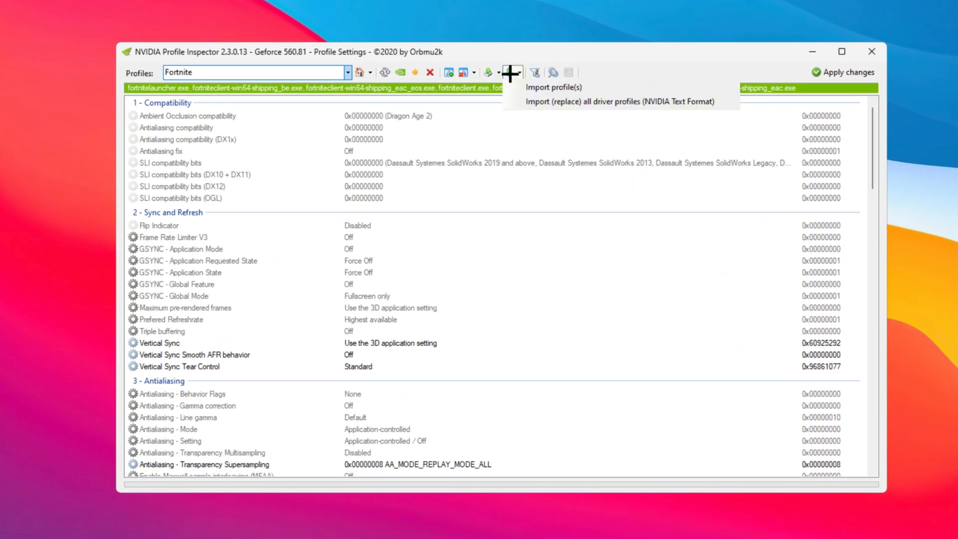
left_click(553, 87)
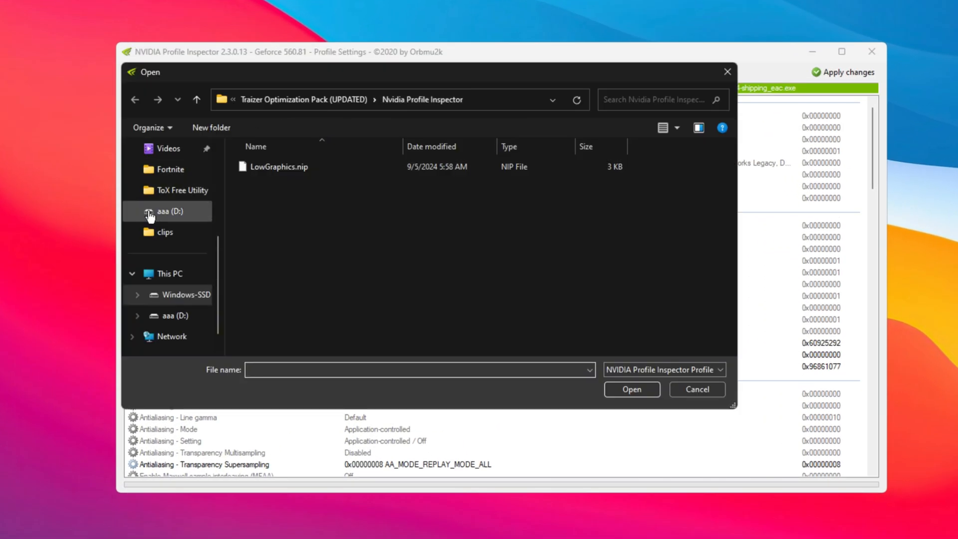
left_click(280, 166)
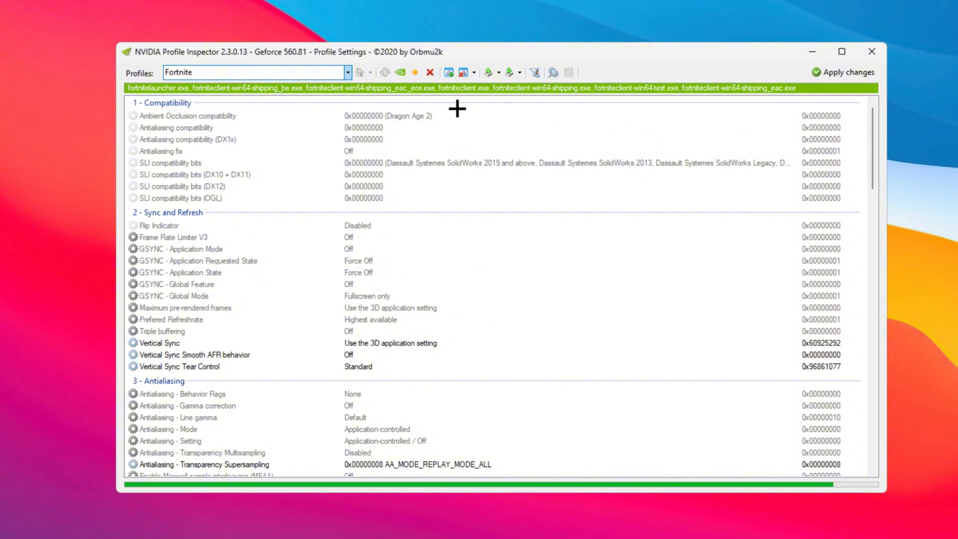
mouse_move(869, 190)
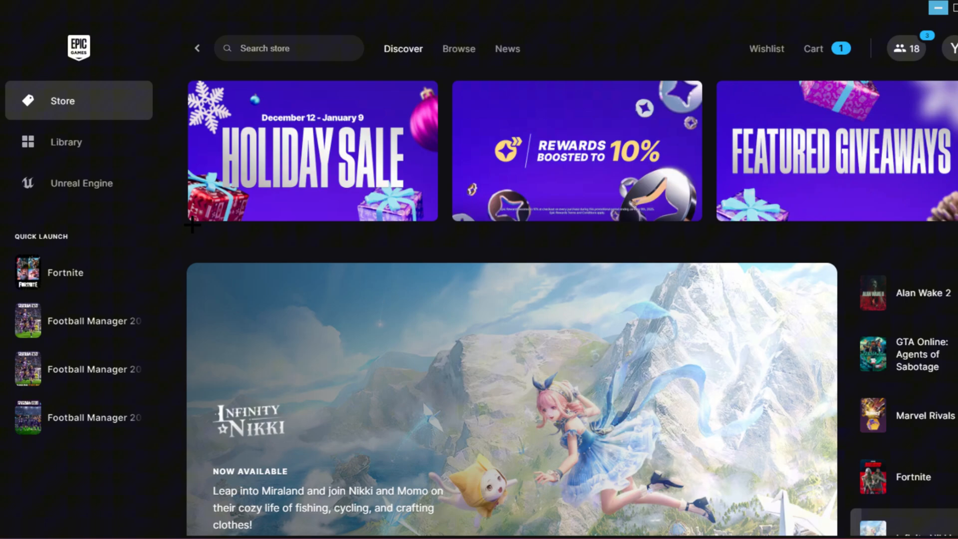
Open Fortnite's options from the Epic Games library.
left_click(65, 142)
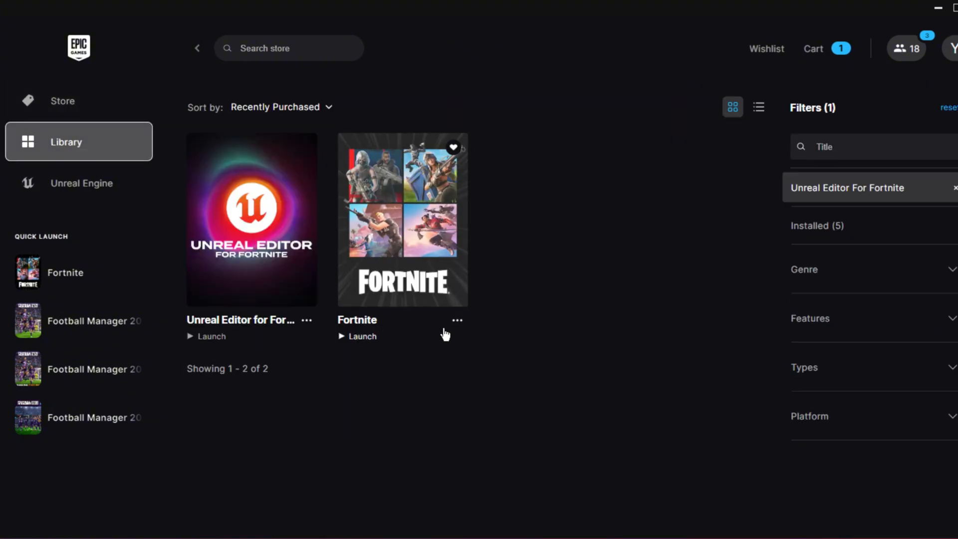
left_click(456, 319)
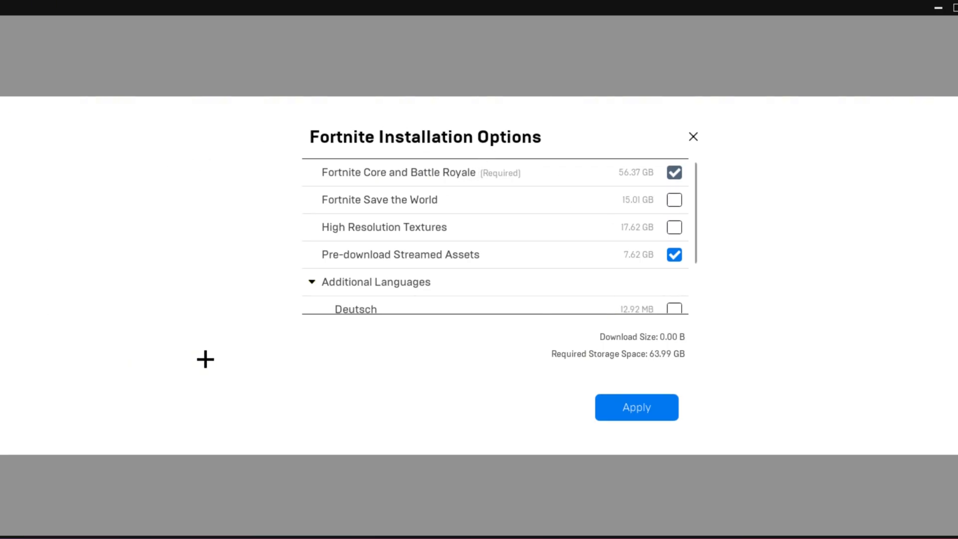
mouse_move(334, 196)
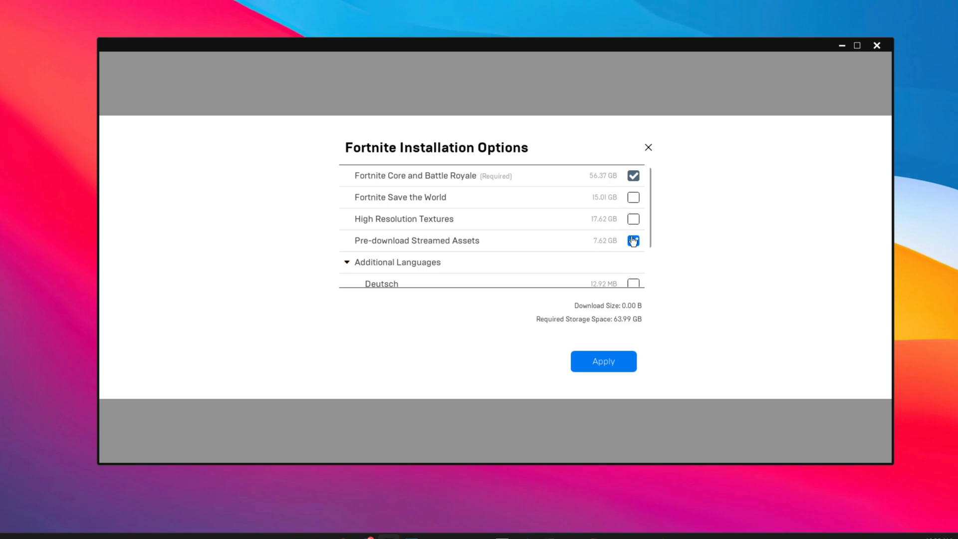
Uncheck Save the World and High Resolution Textures in Installation Options and close the dialog.
left_click(633, 240)
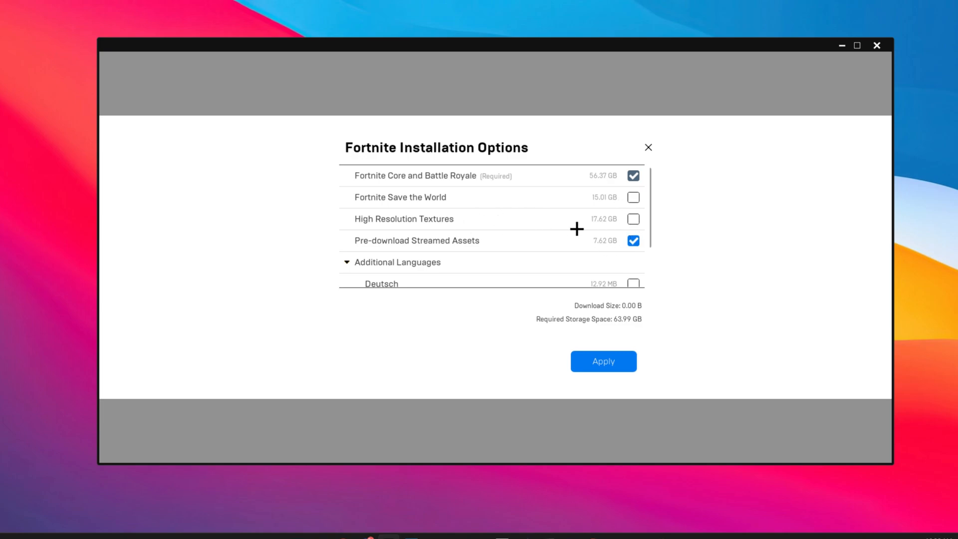
mouse_move(727, 172)
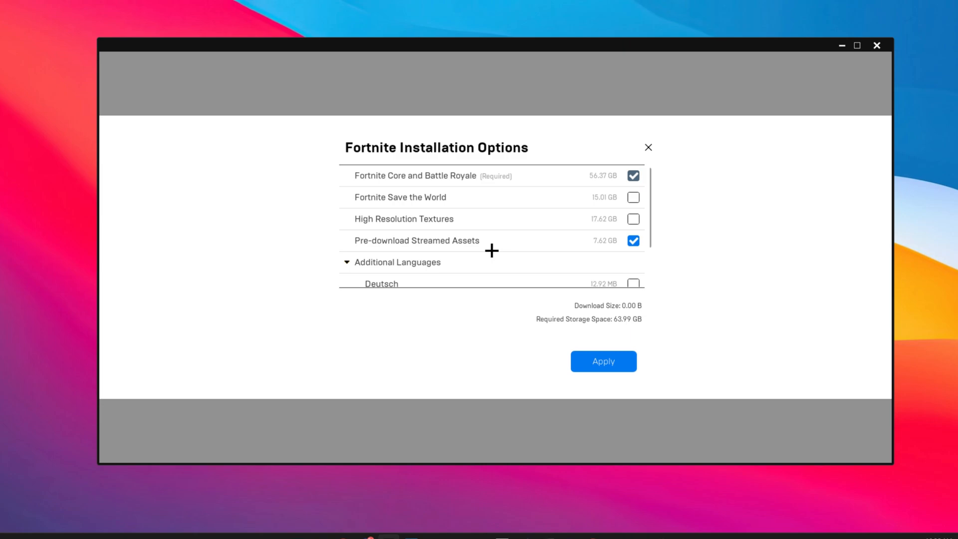
mouse_move(604, 202)
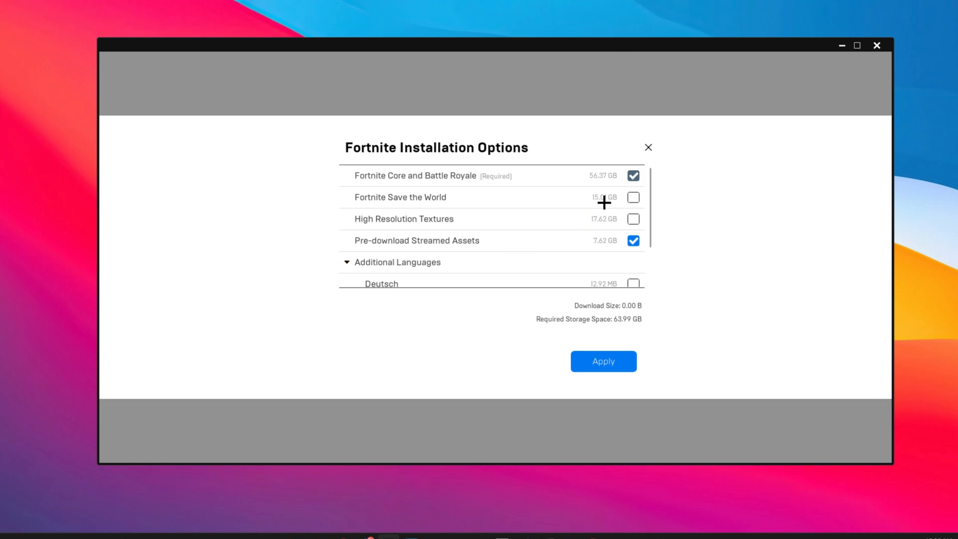
mouse_move(582, 215)
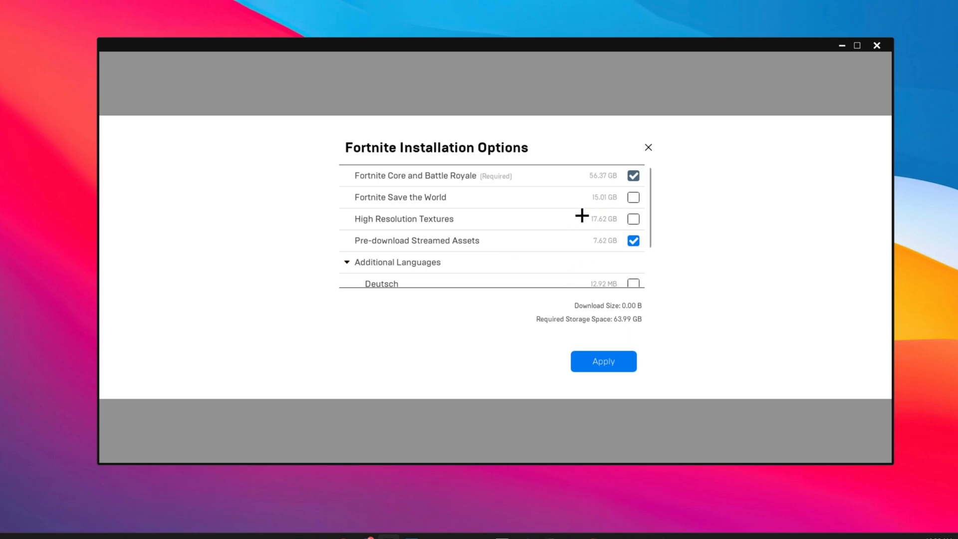
mouse_move(573, 251)
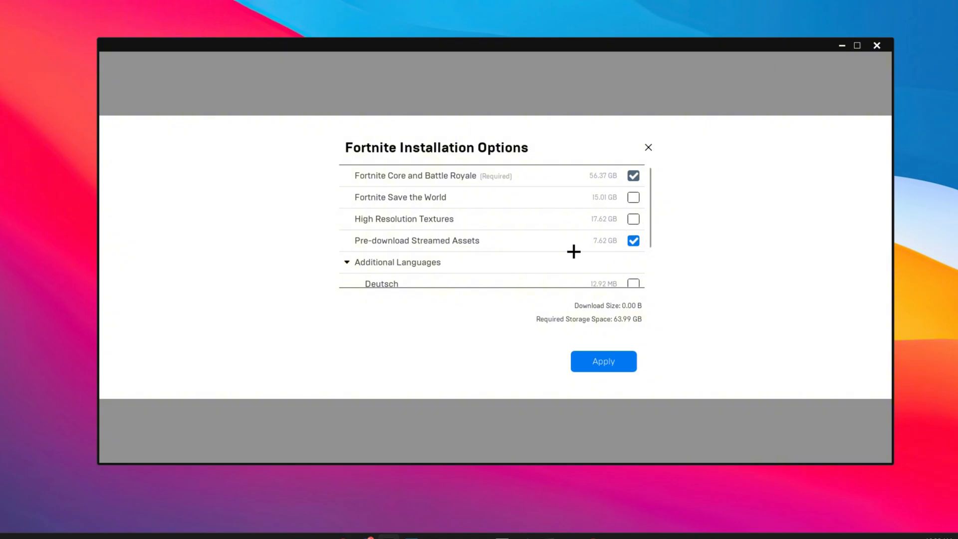
mouse_move(664, 312)
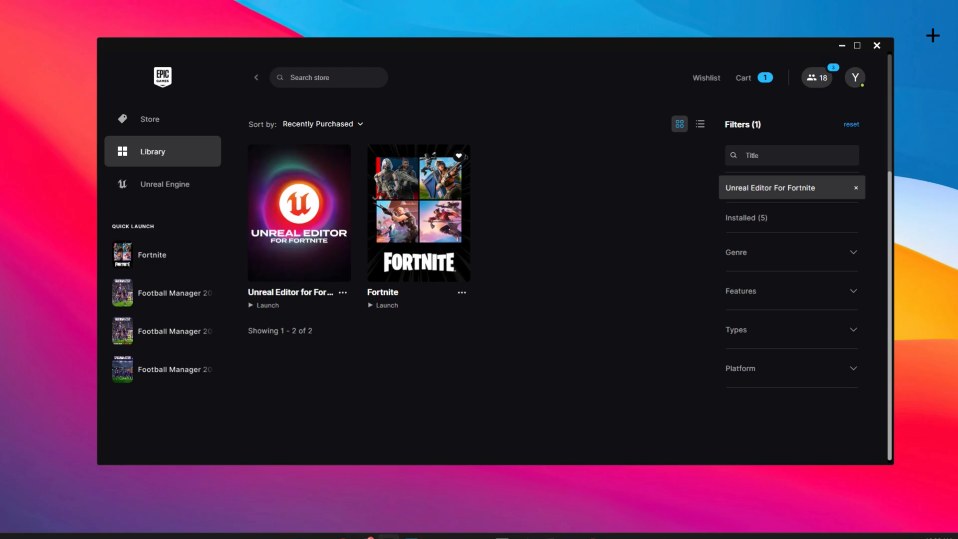
left_click(876, 45)
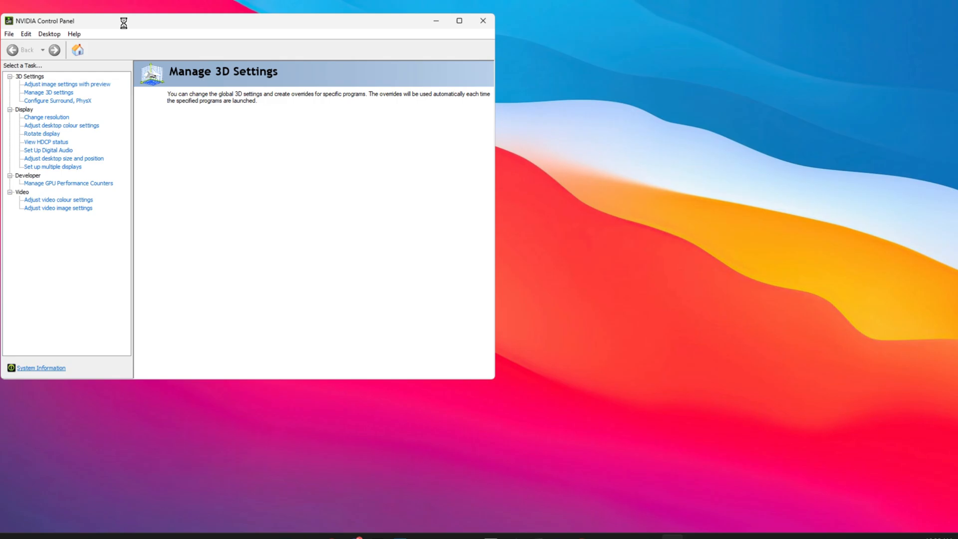
Set Low Latency Mode to On in the NVIDIA global 3D settings and scroll on to further settings.
left_click(48, 92)
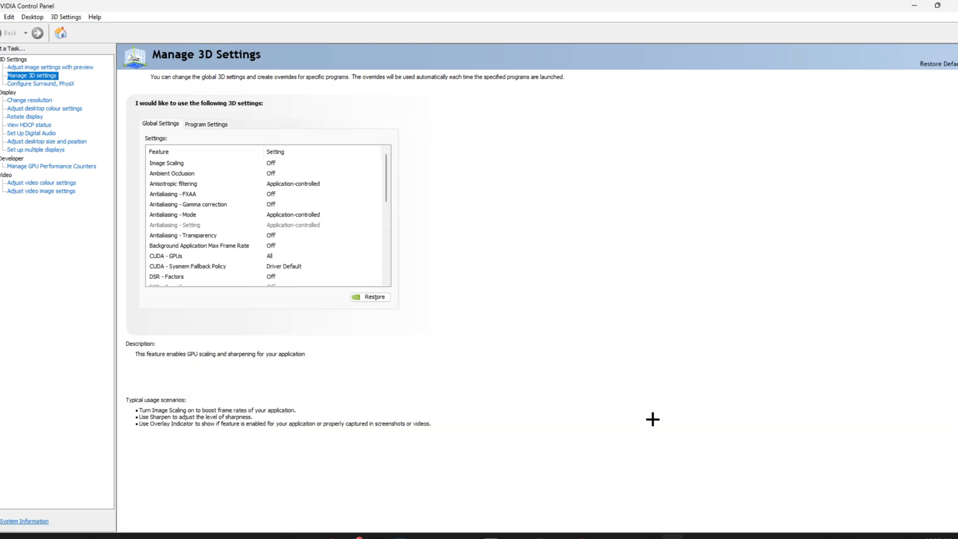
mouse_move(384, 105)
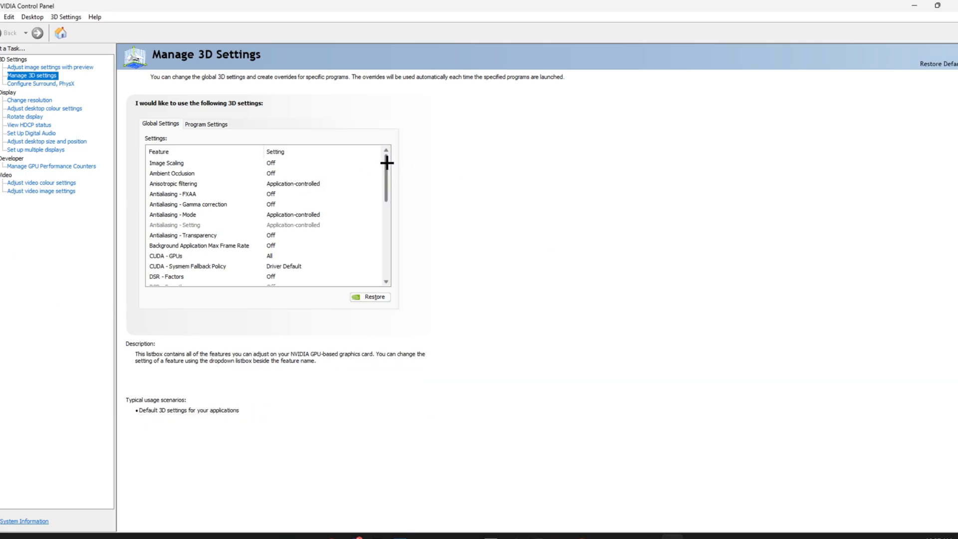
scroll("down", 3)
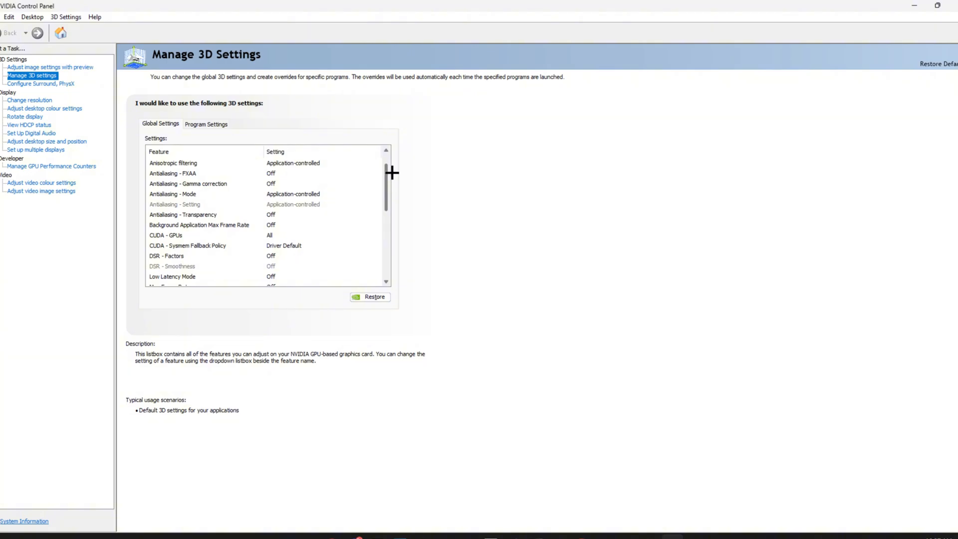
scroll("down", 3)
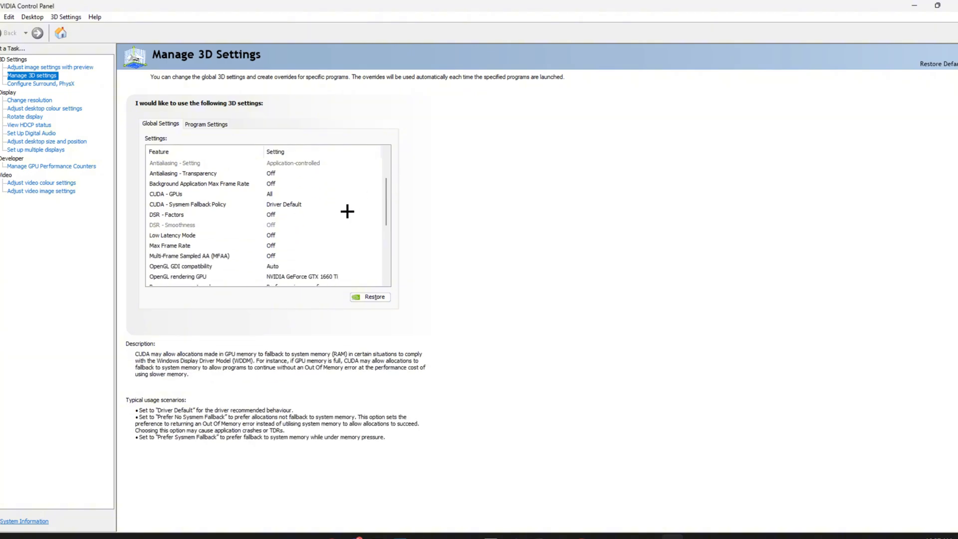
left_click(321, 235)
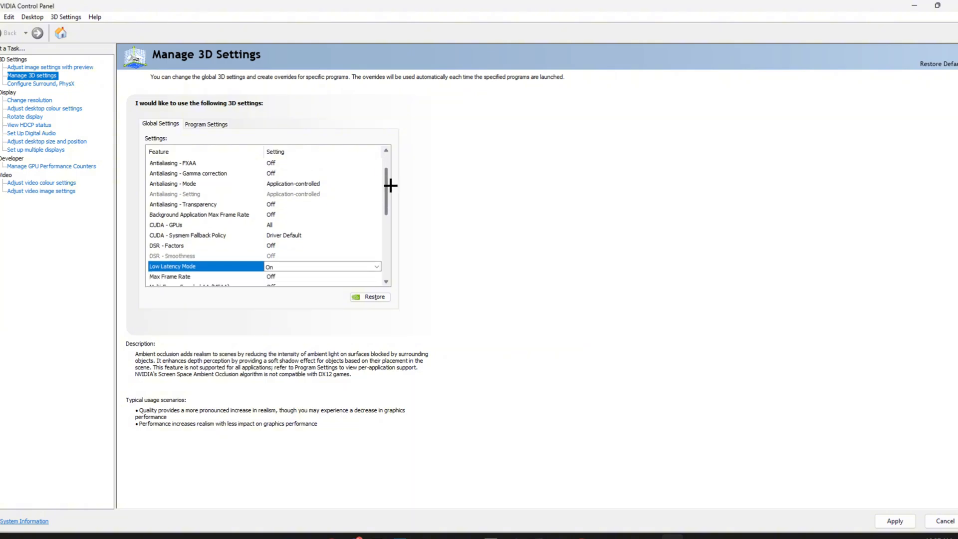
scroll("down", 3)
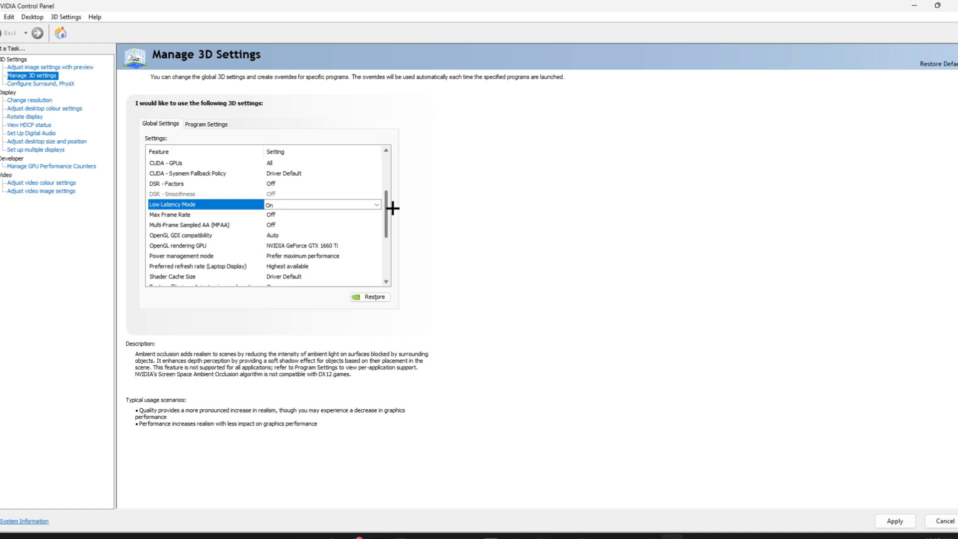
scroll("down", 3)
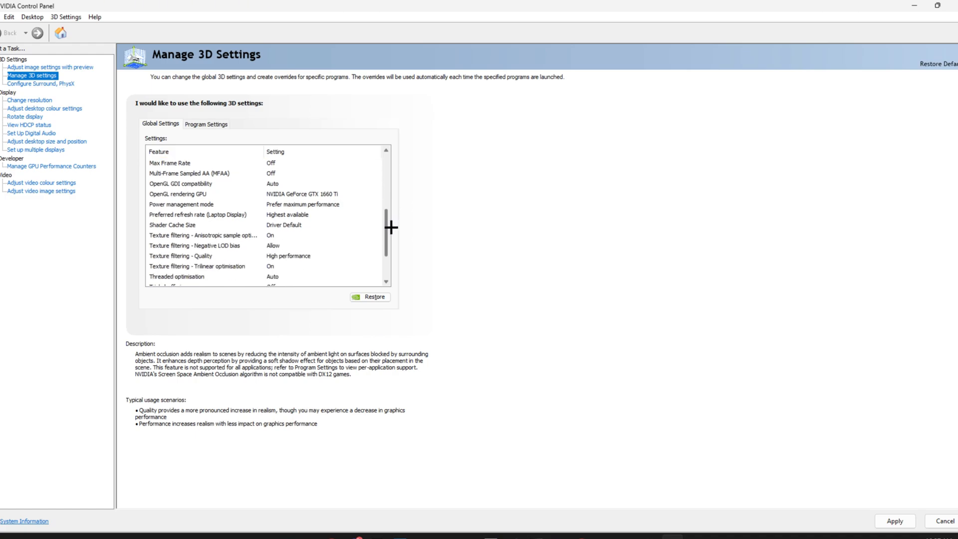
scroll("down", 3)
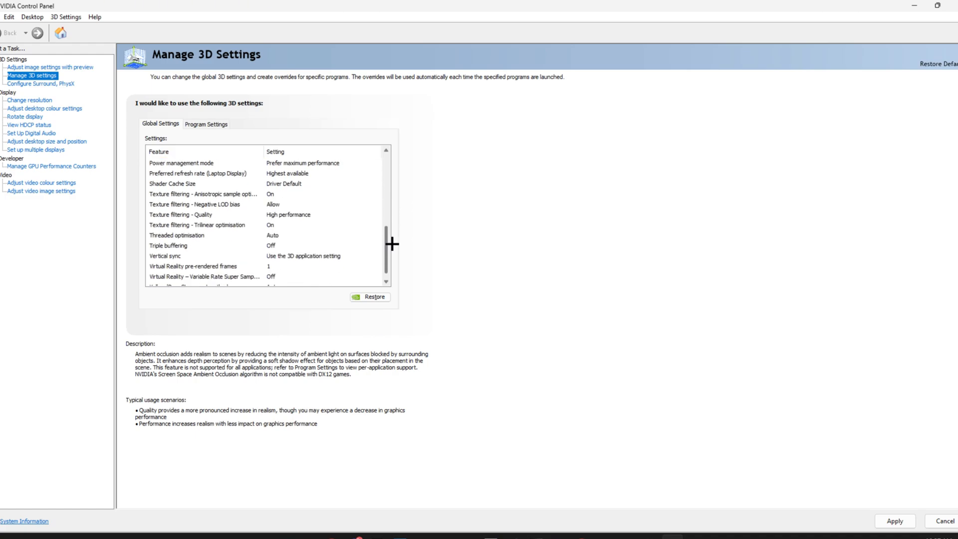
scroll("down", 3)
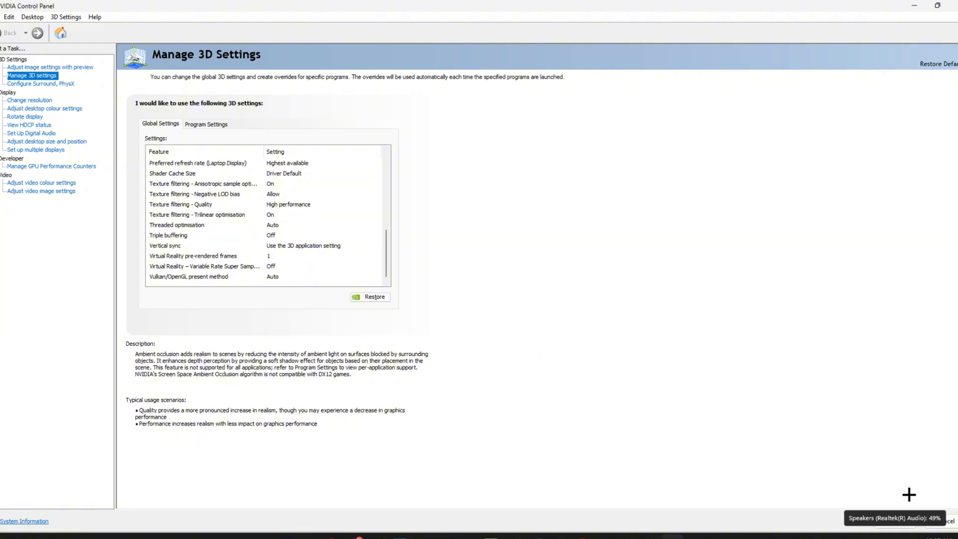